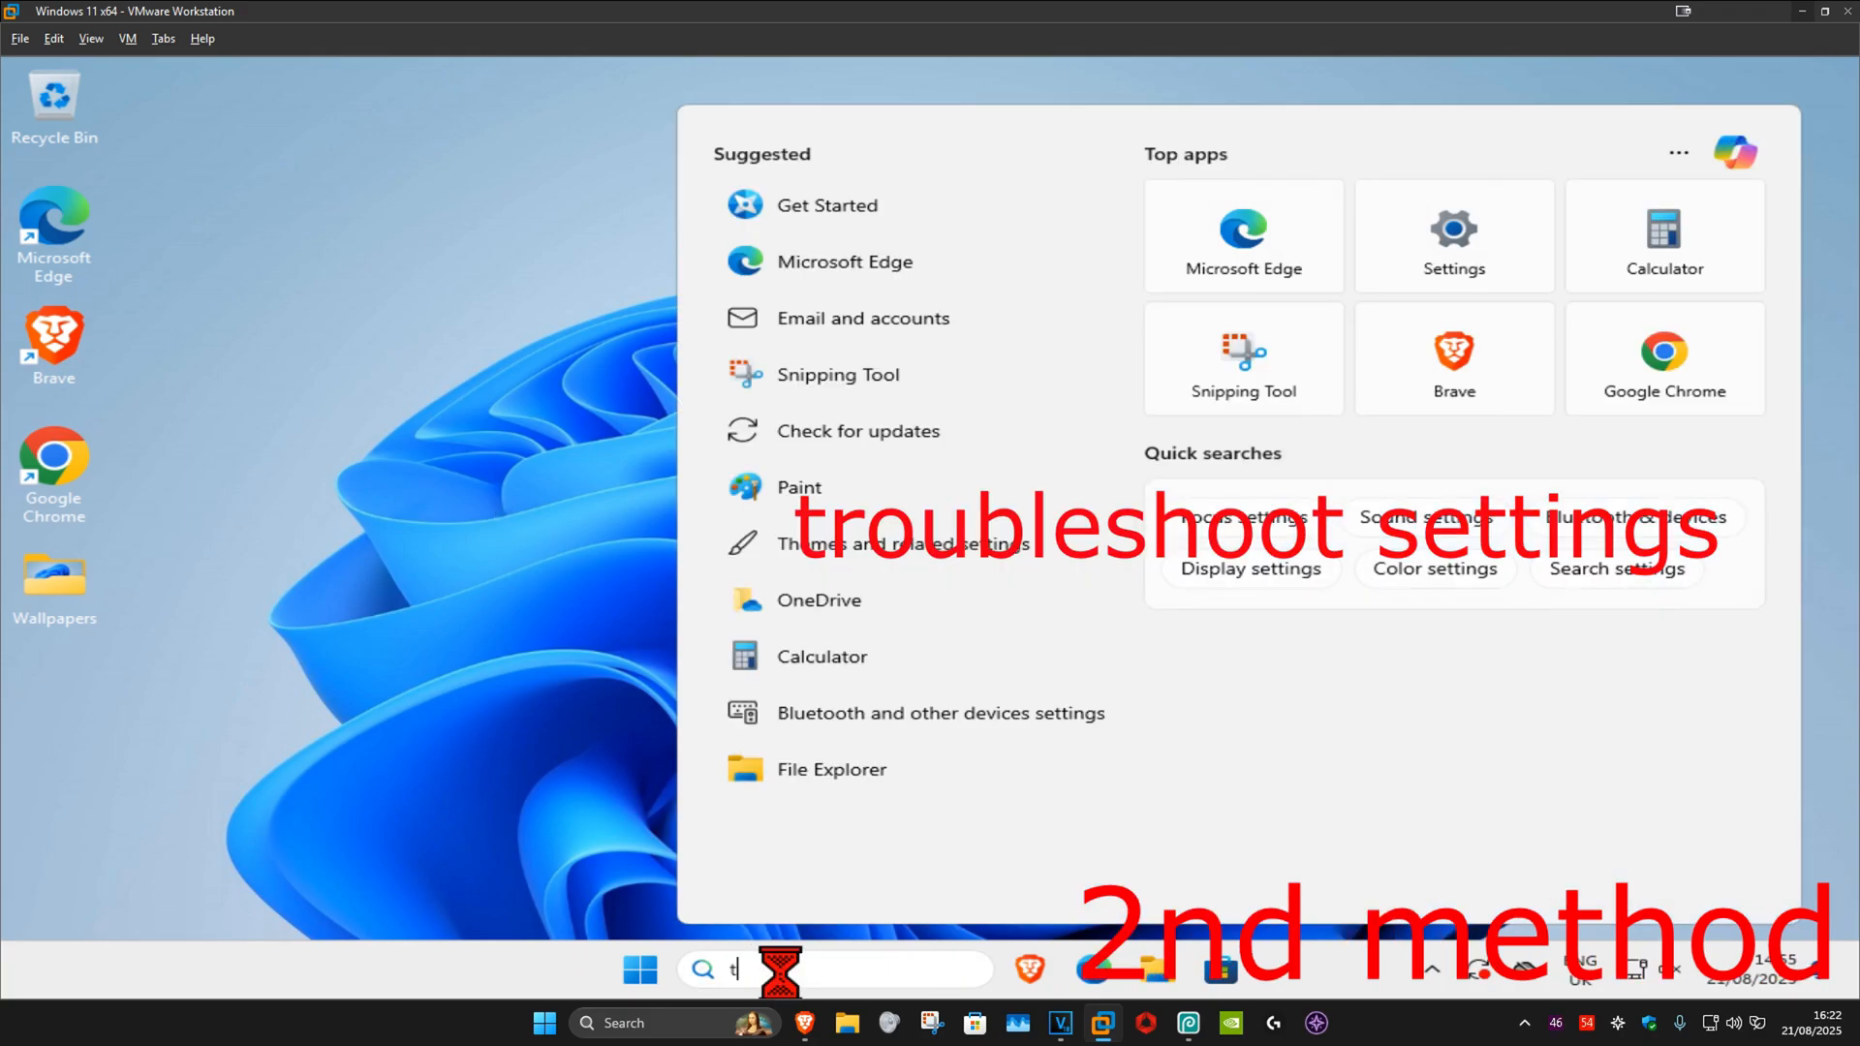
Step: Reach Other troubleshooters via 'troubleshoot settings' search and run the Network and Internet troubleshooter
text(troubleshoot settings)
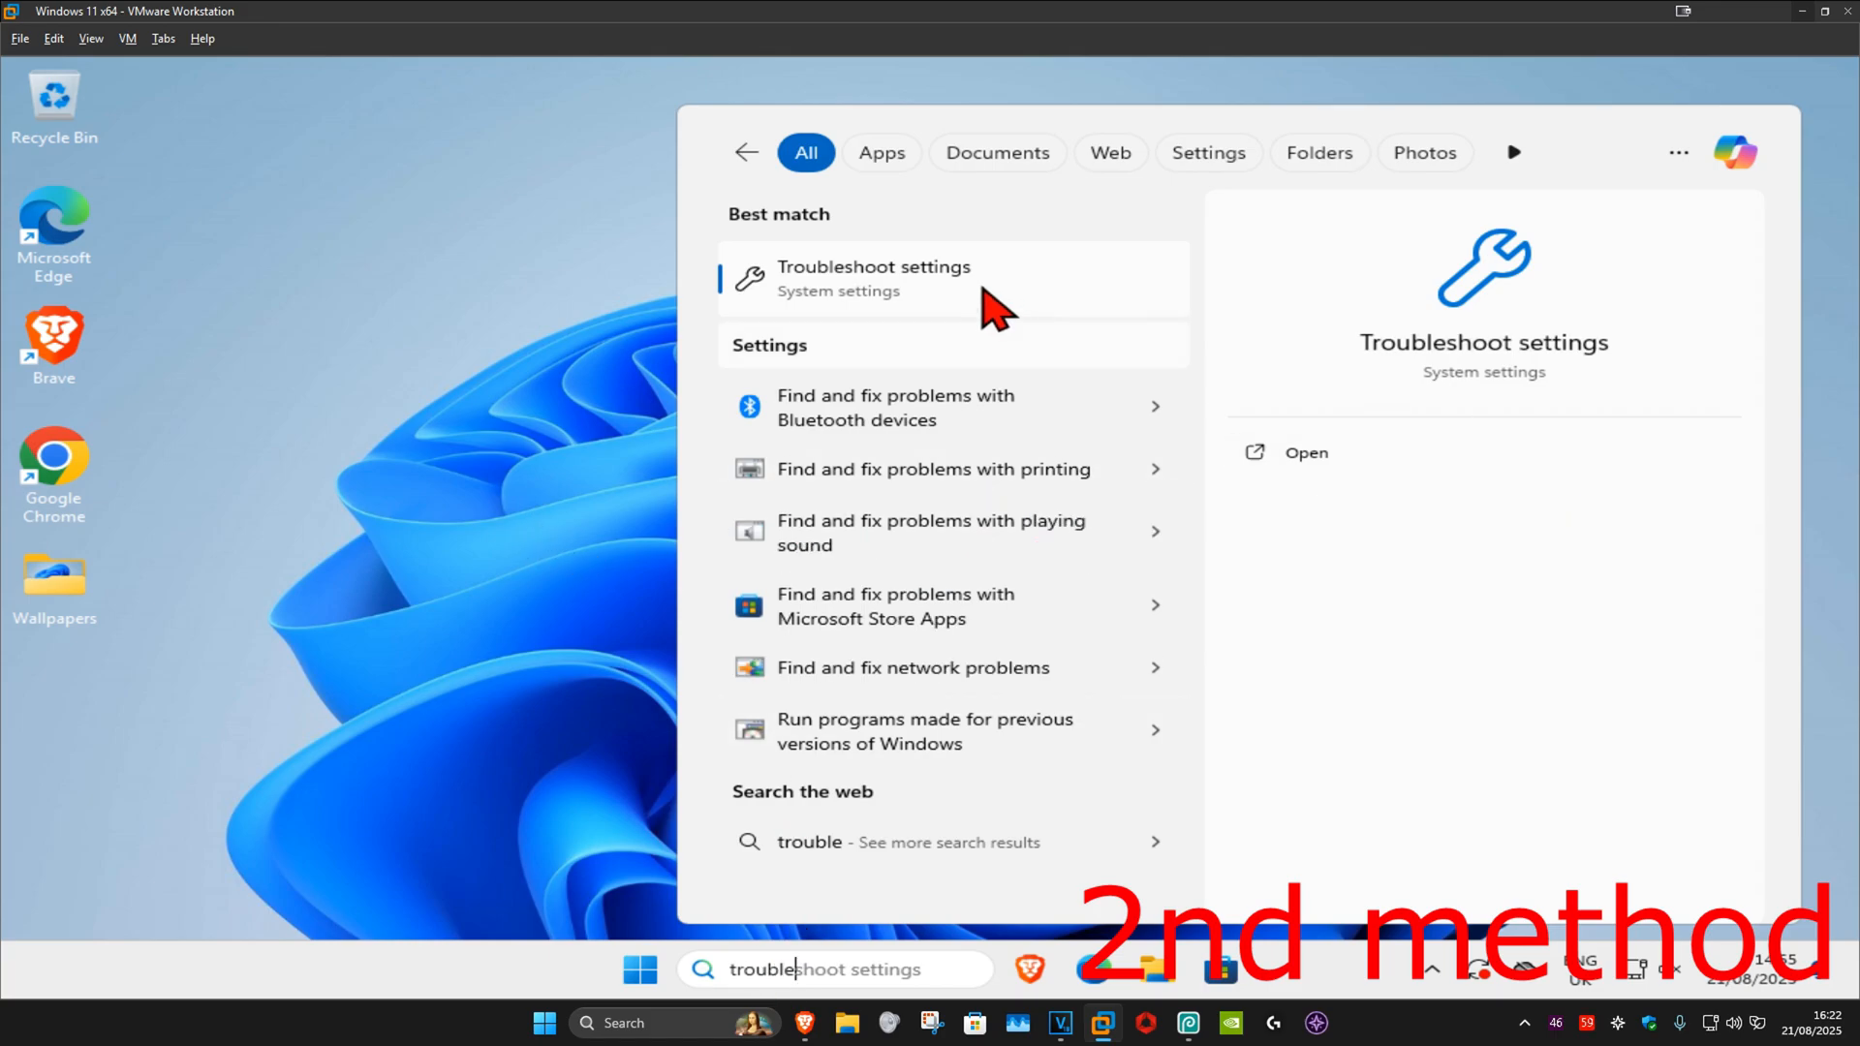
click(874, 279)
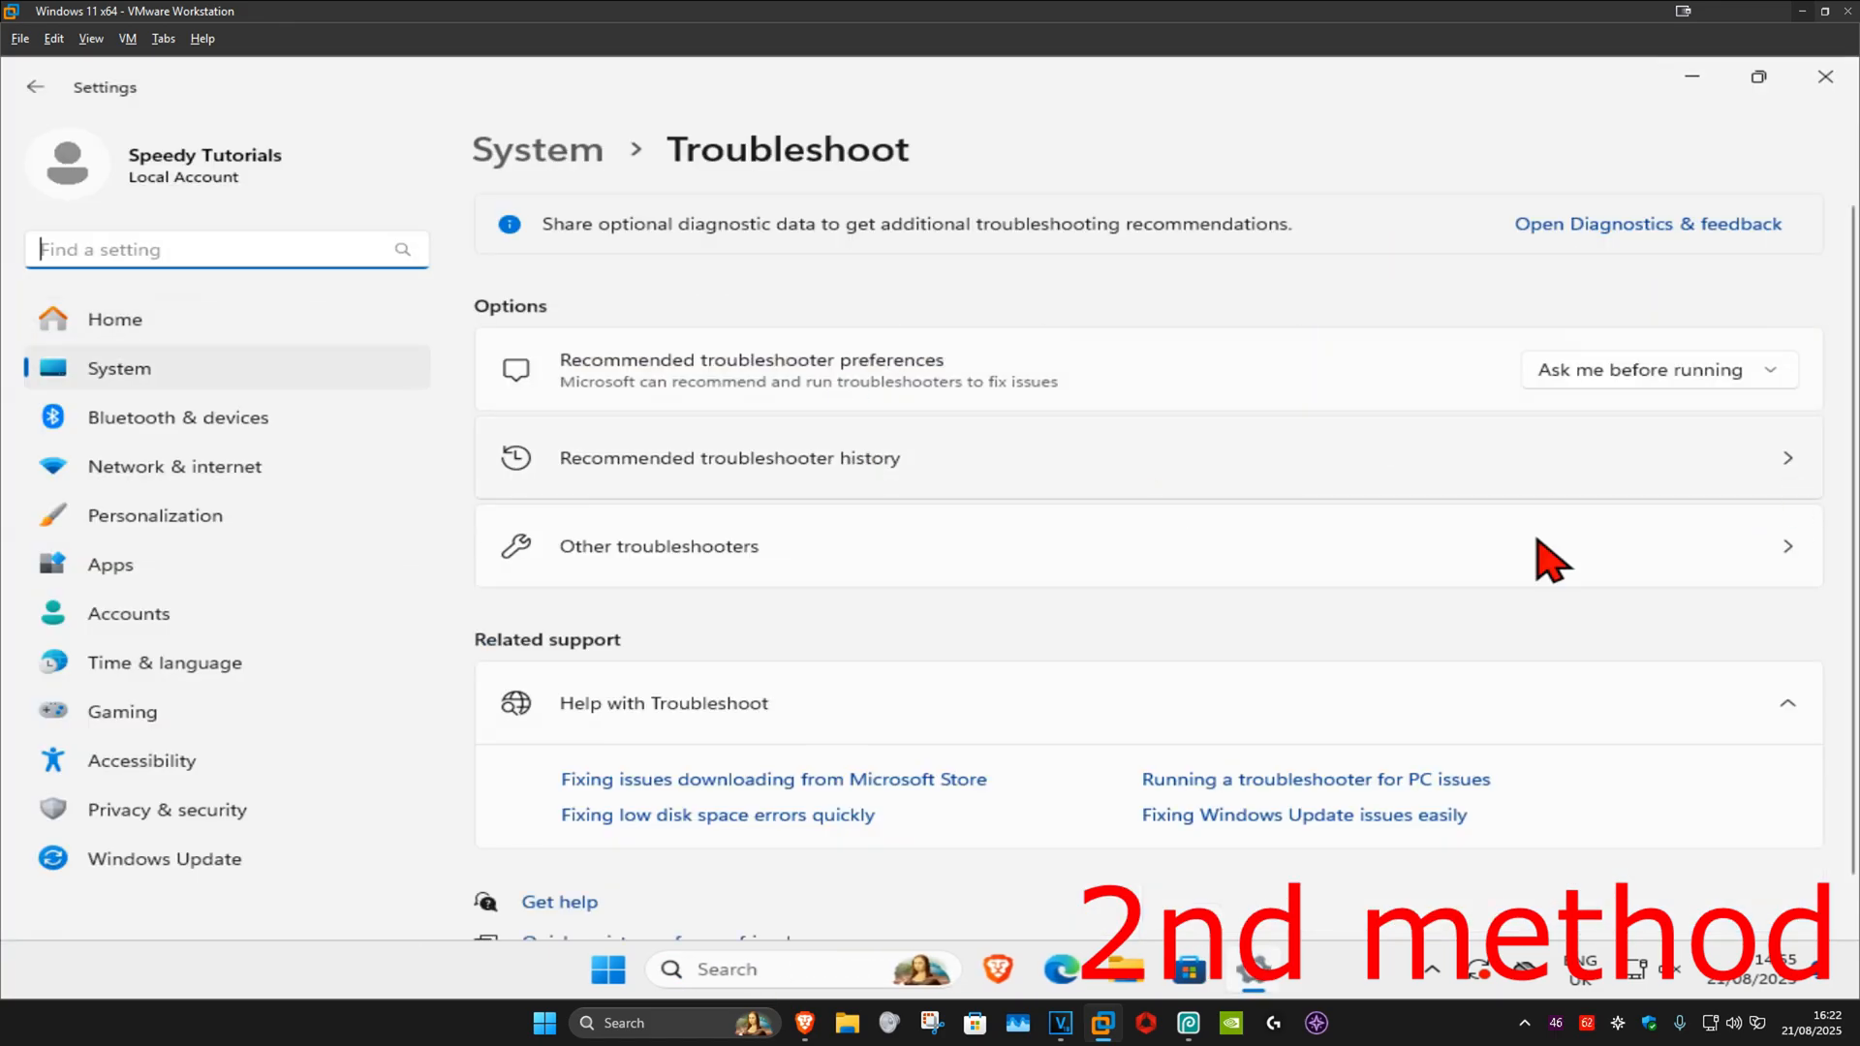
mouse_move(818, 560)
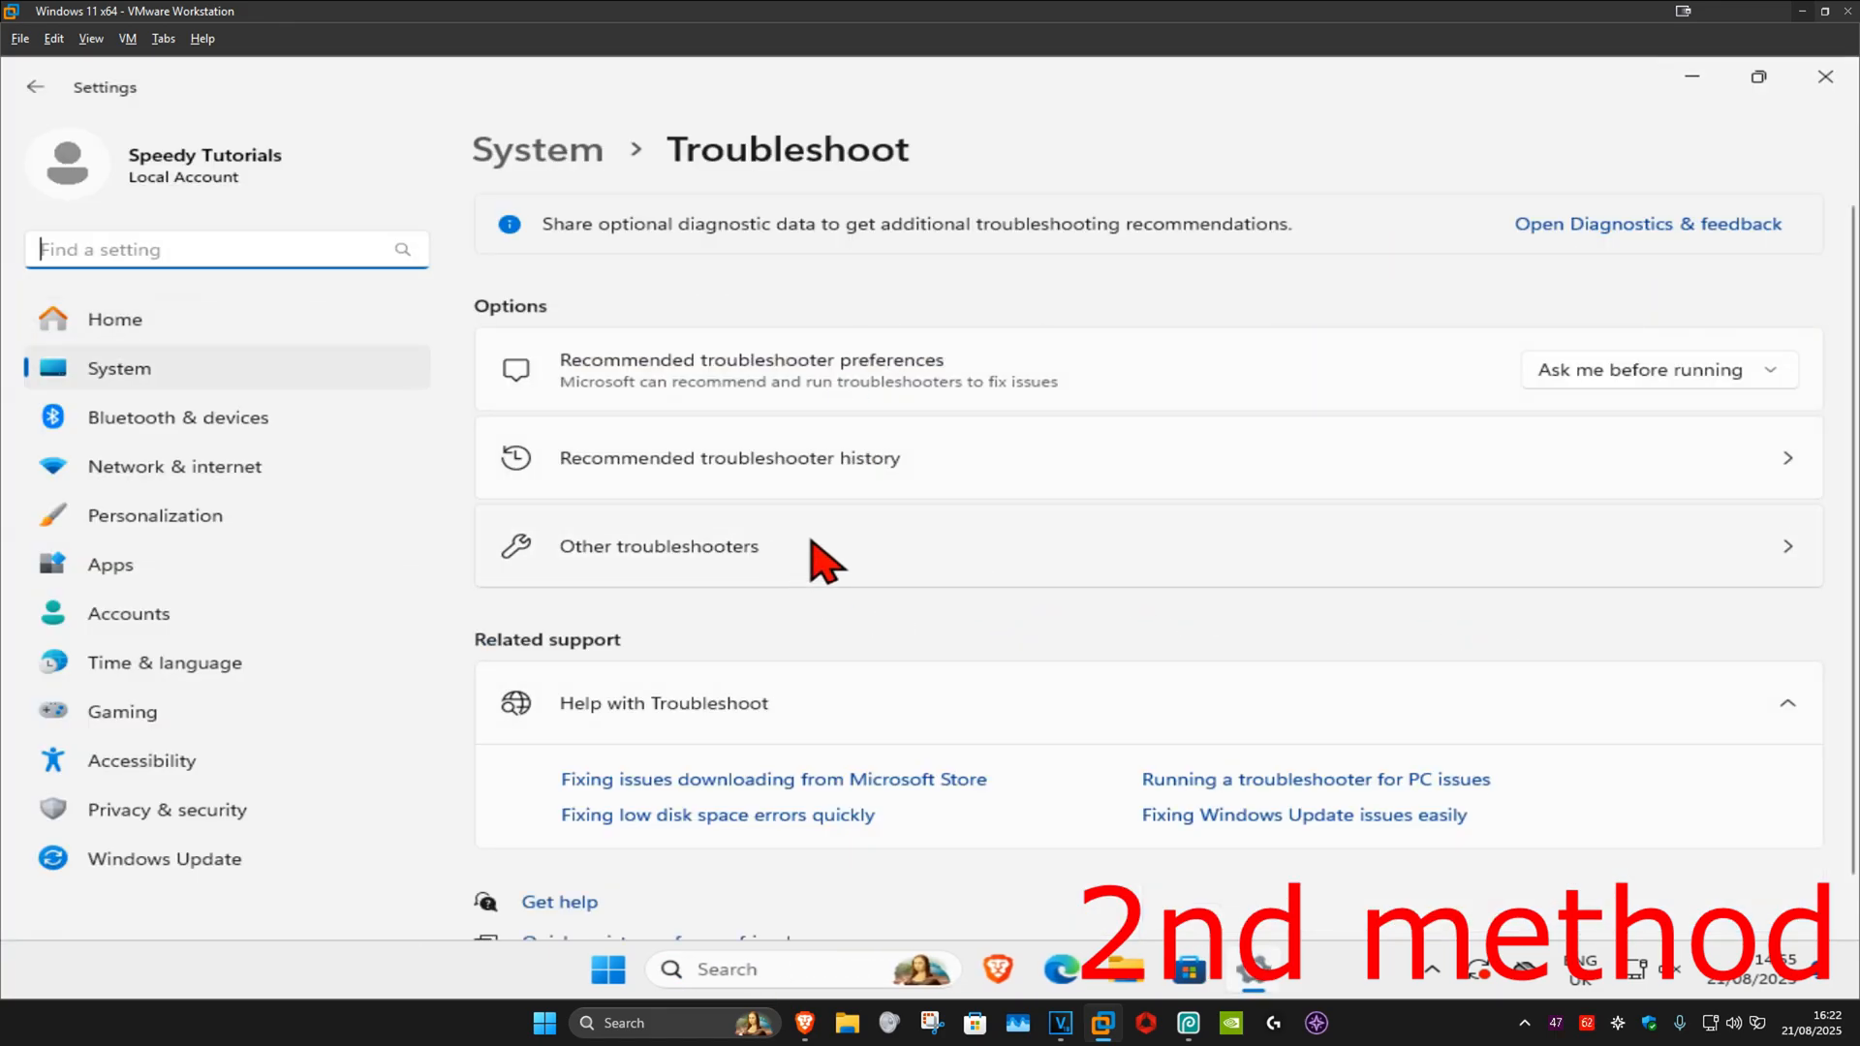
click(659, 546)
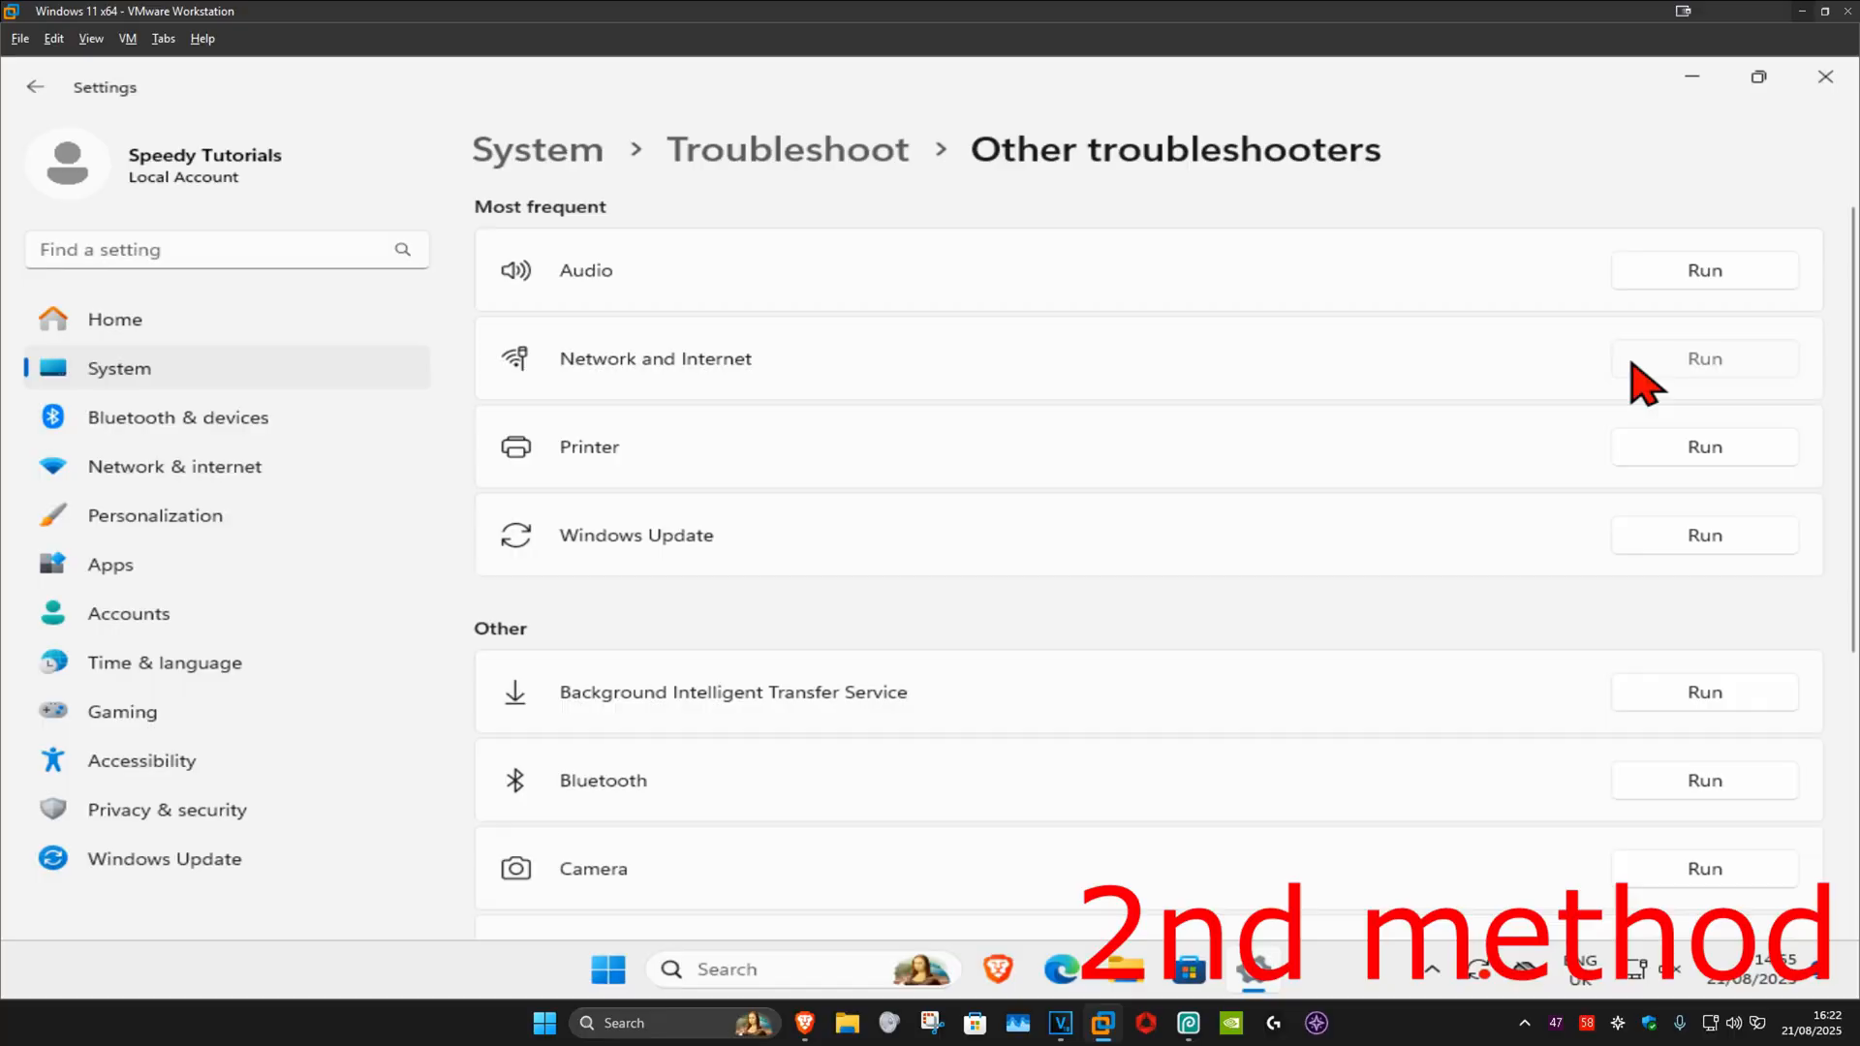
click(1703, 358)
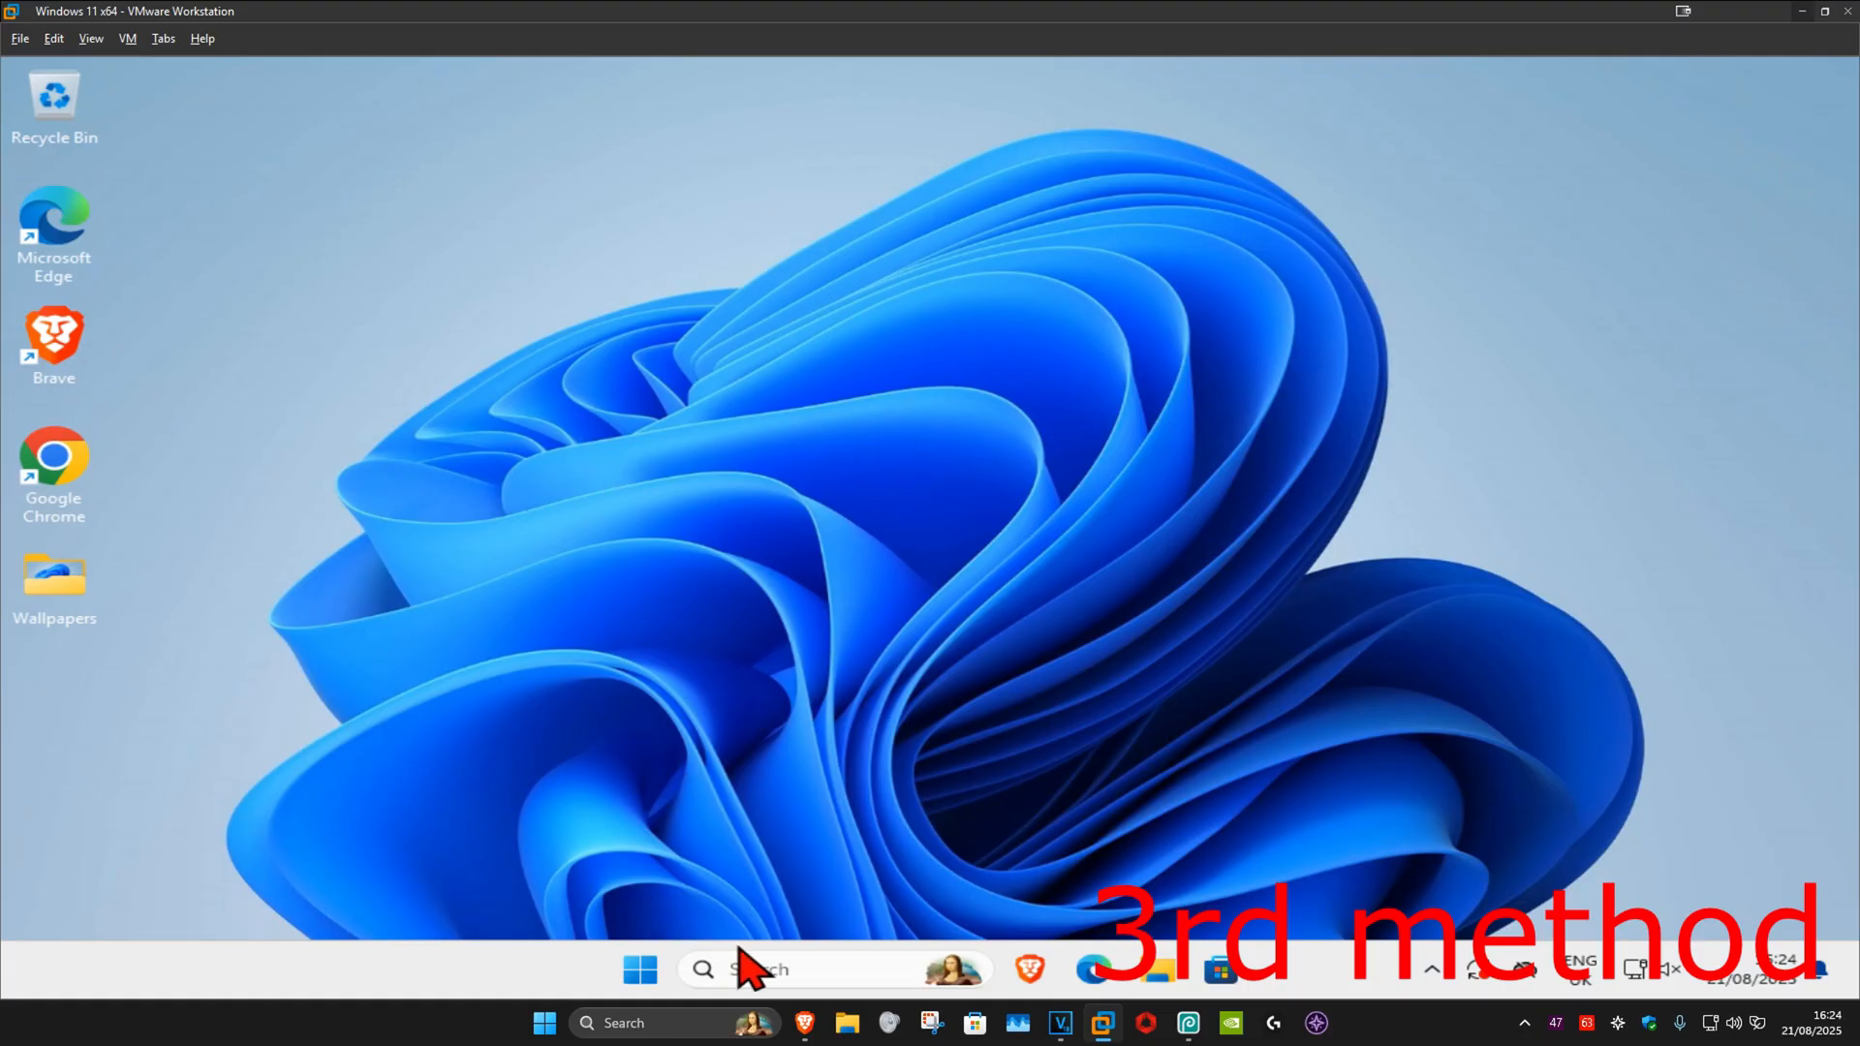
Step: From 'view network connections', reach Ethernet0 properties and its Internet Protocol Version 4 settings
text(view)
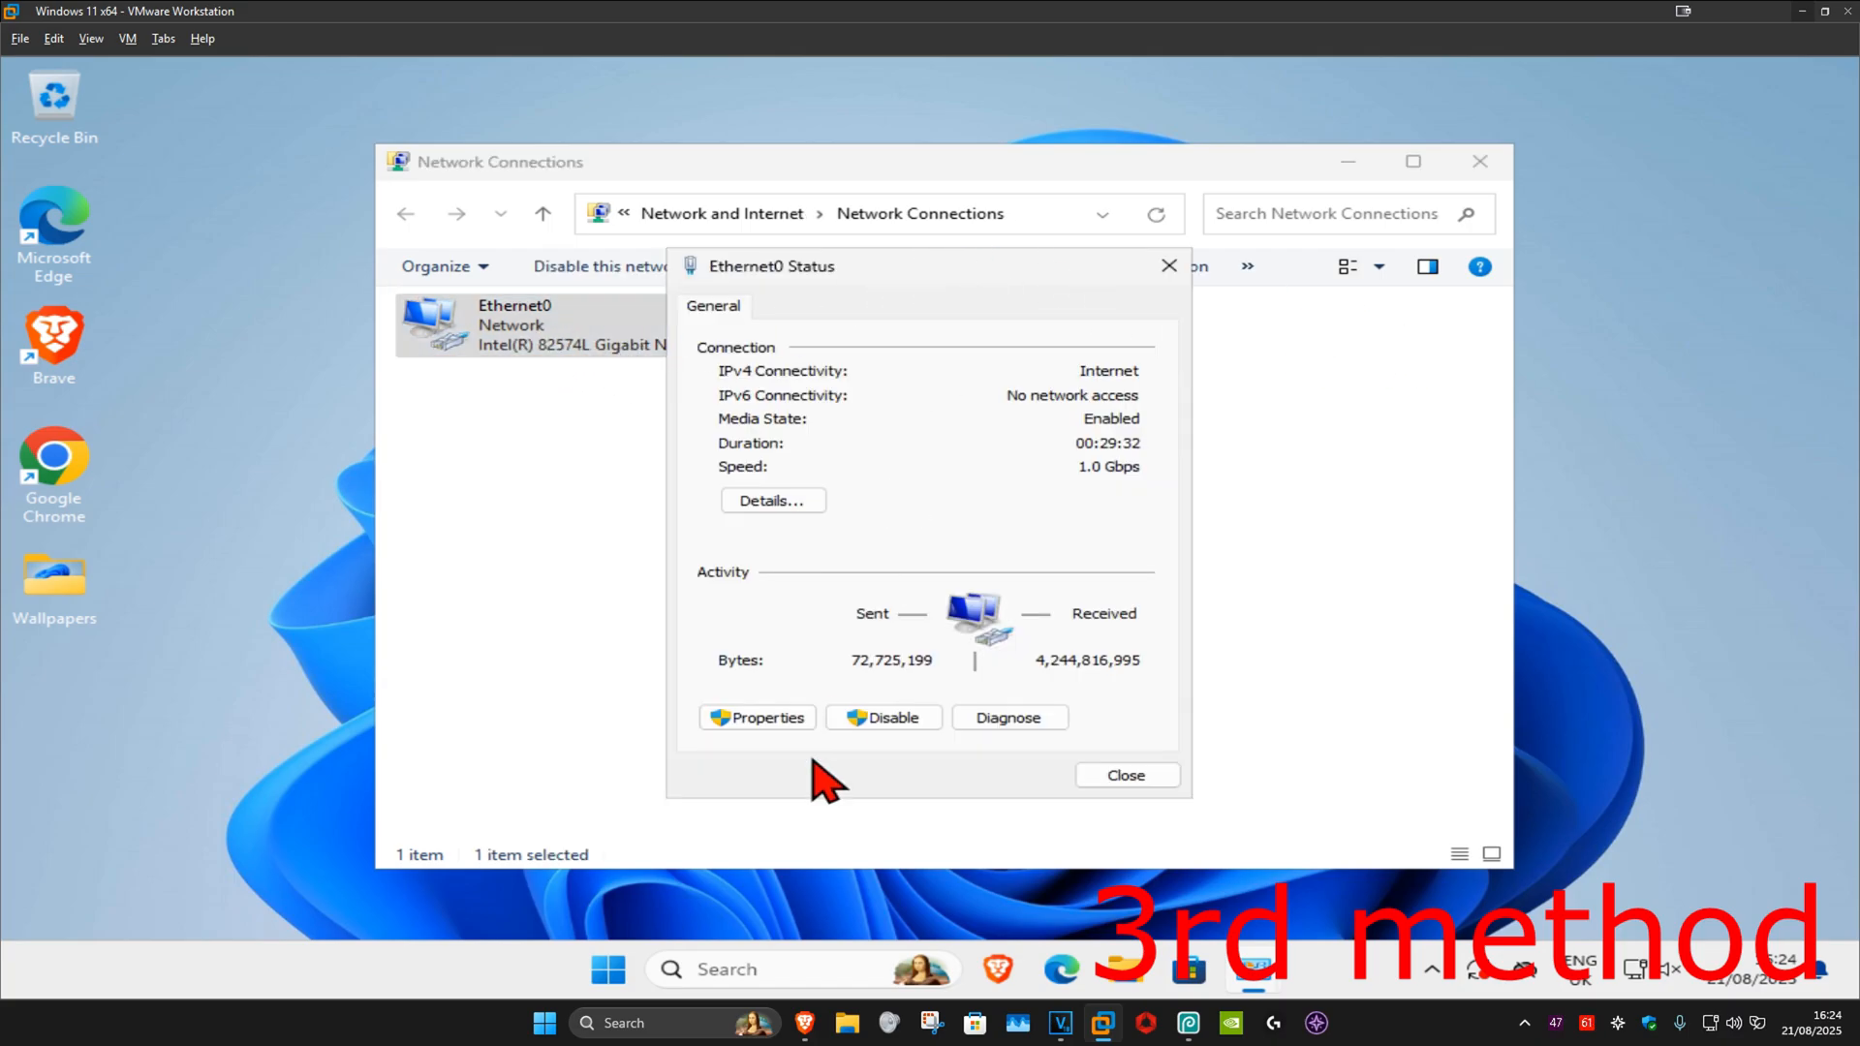
click(757, 717)
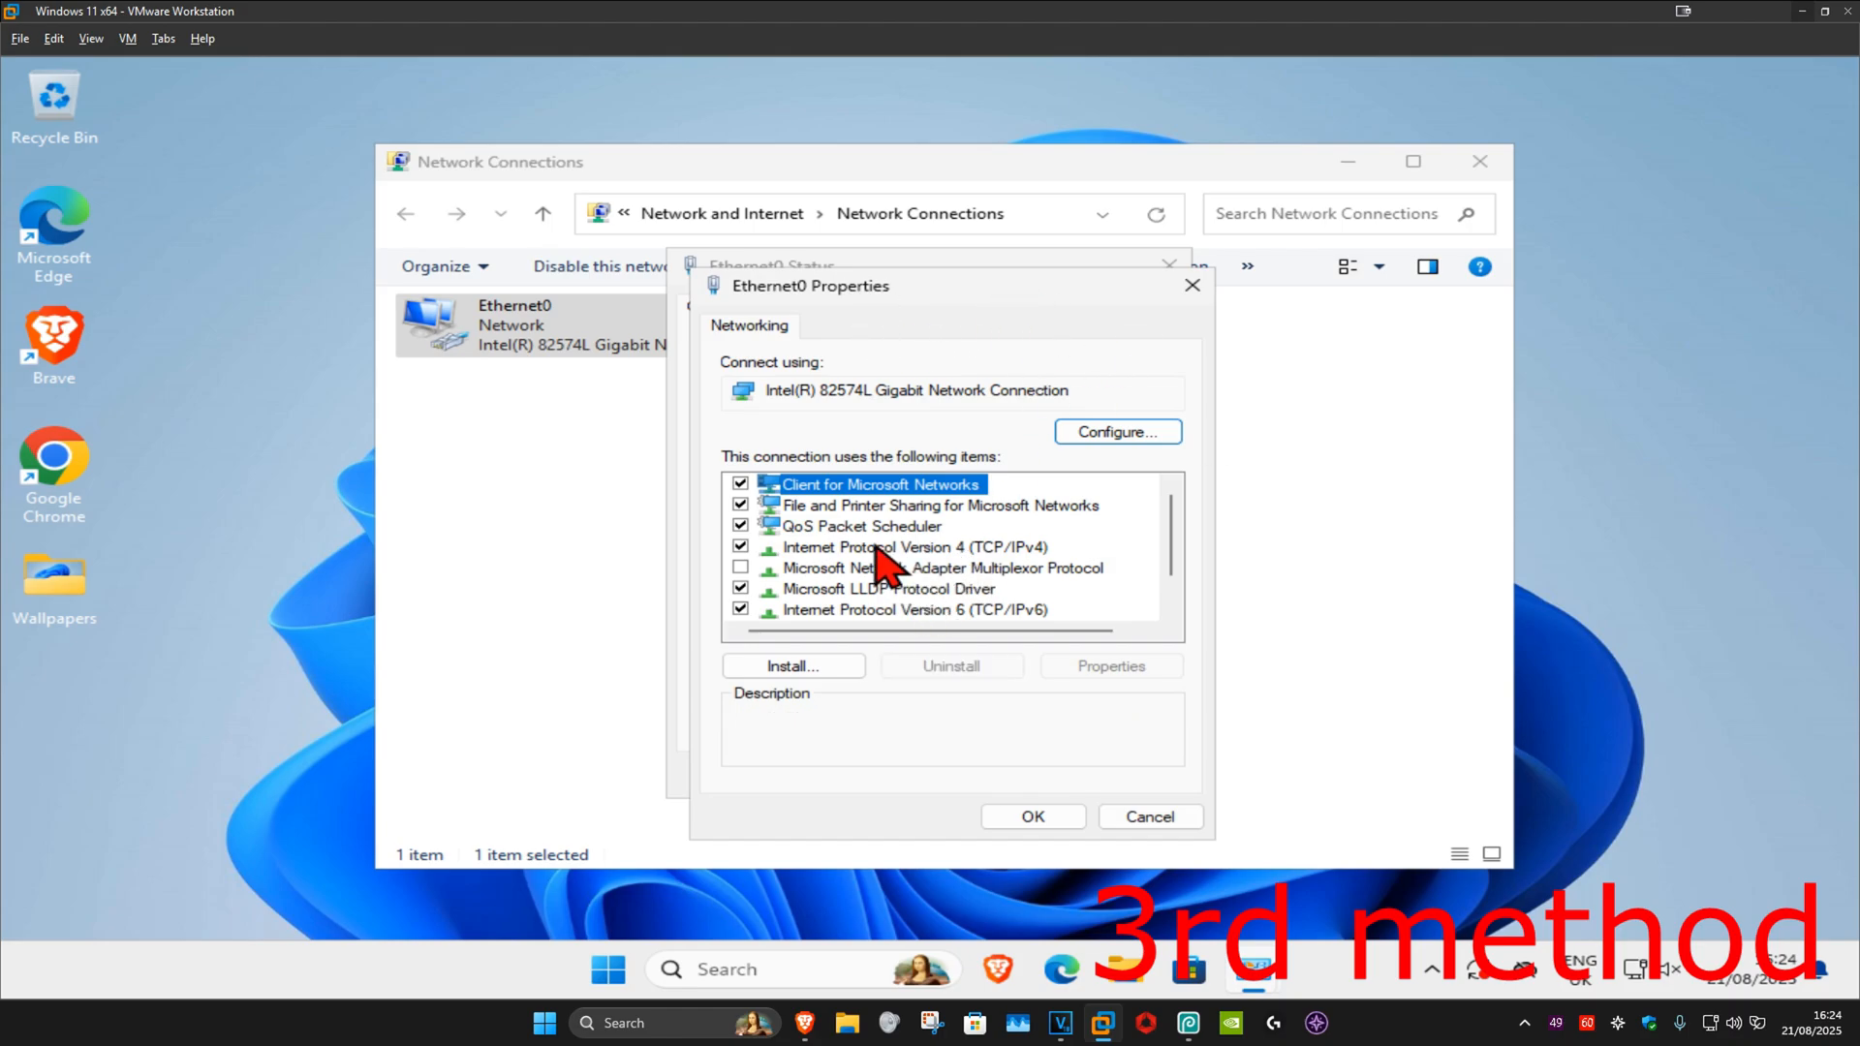
double_click(910, 546)
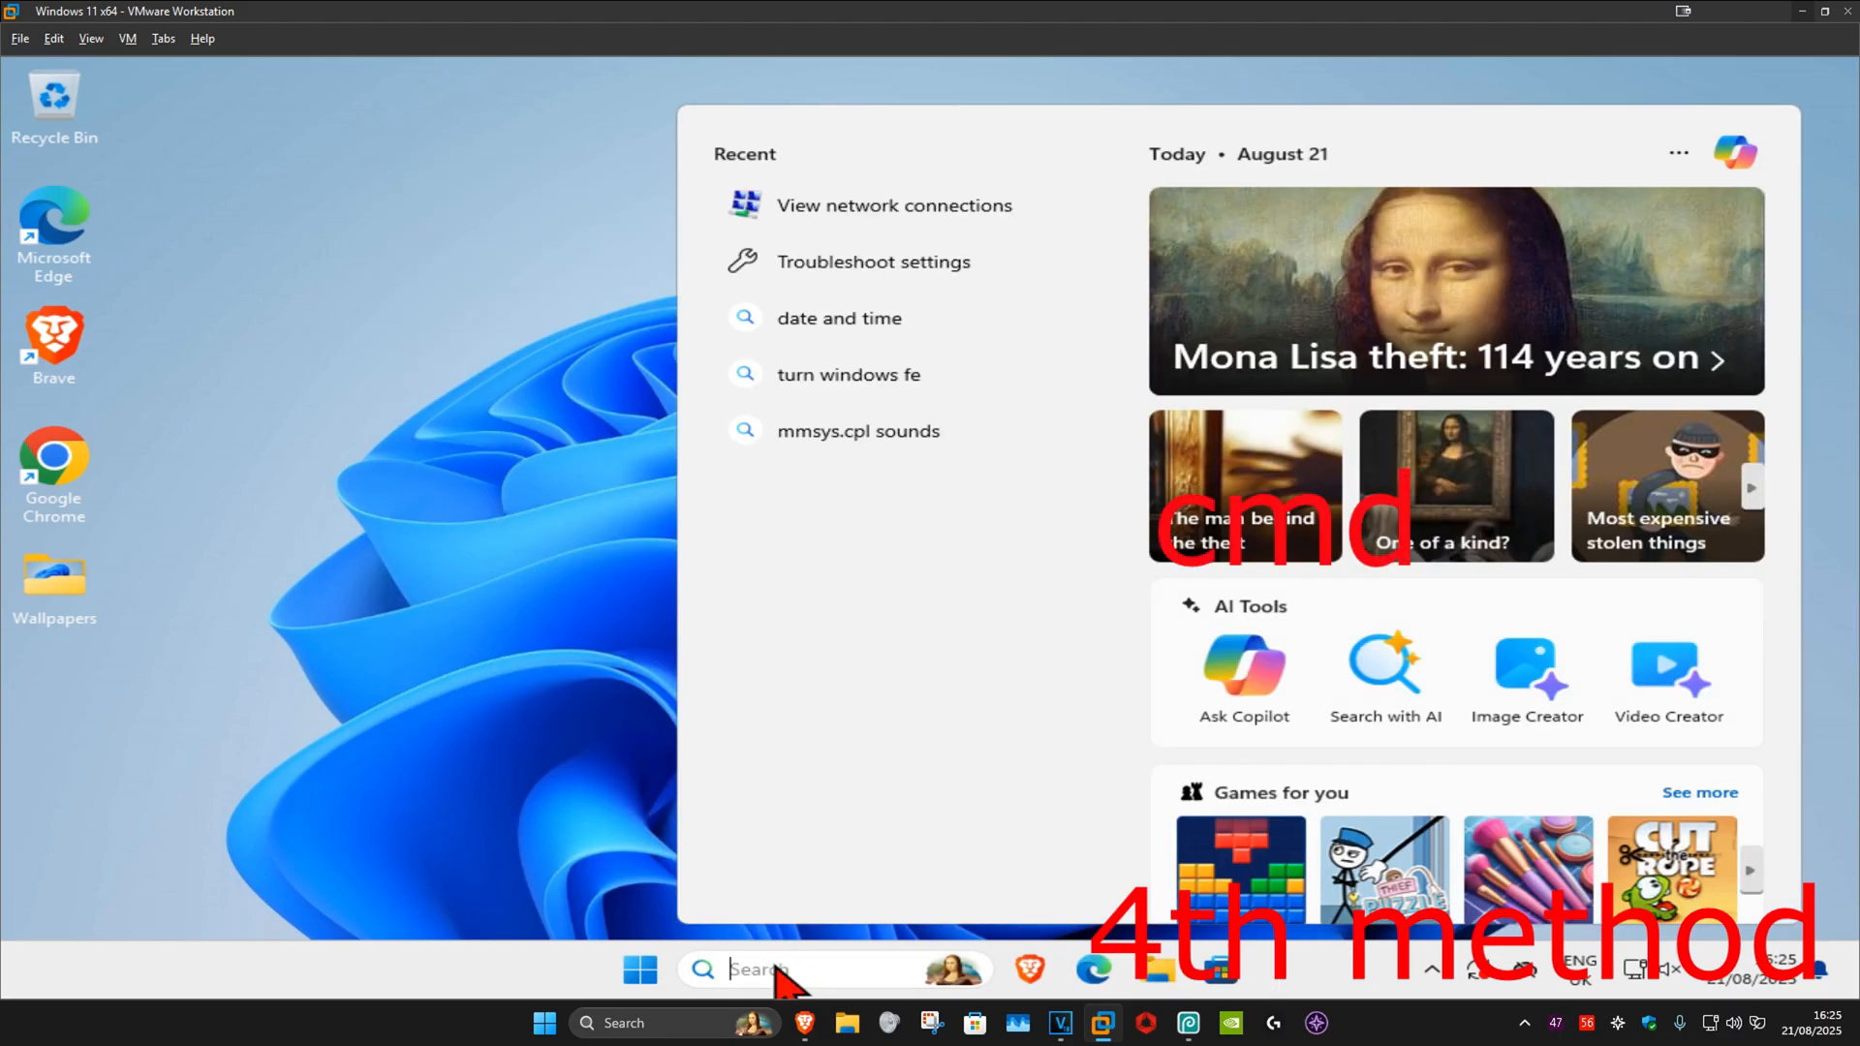
Step: Start an elevated Command Prompt from the 'cmd' search and allow the UAC prompt
text(cmd)
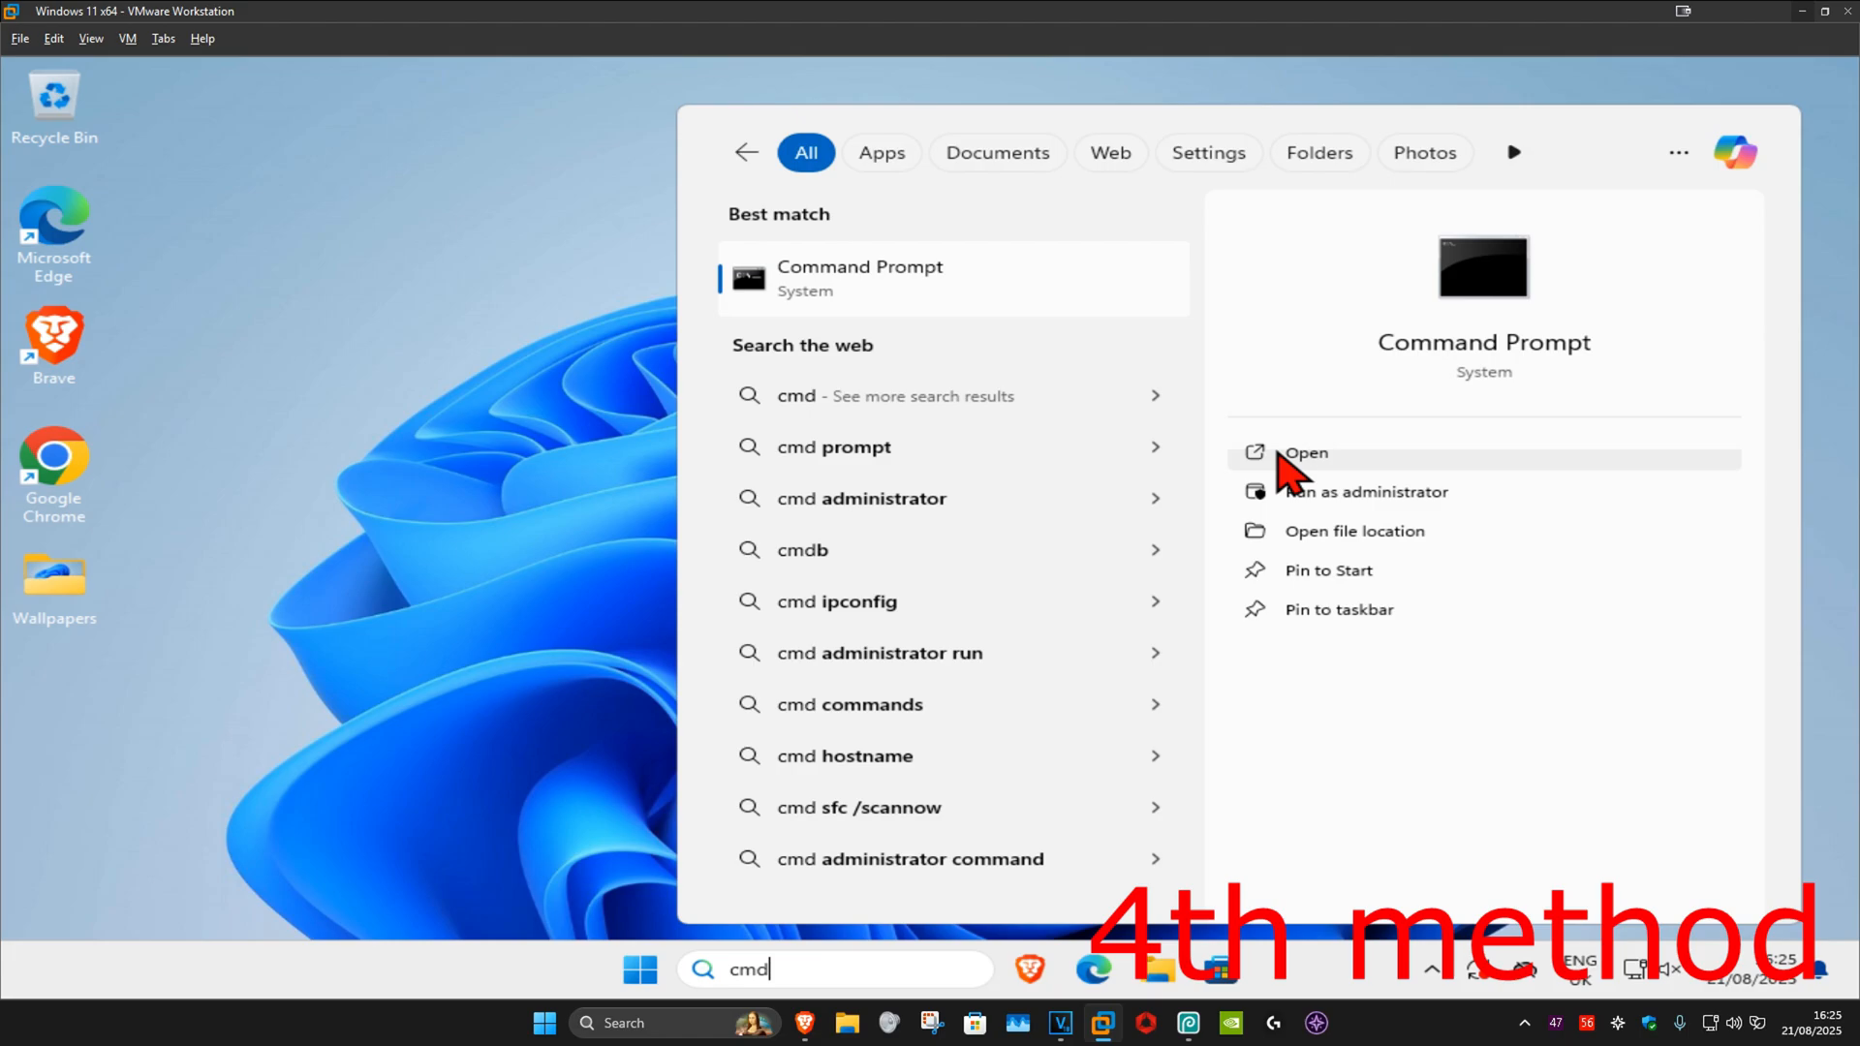
click(1364, 490)
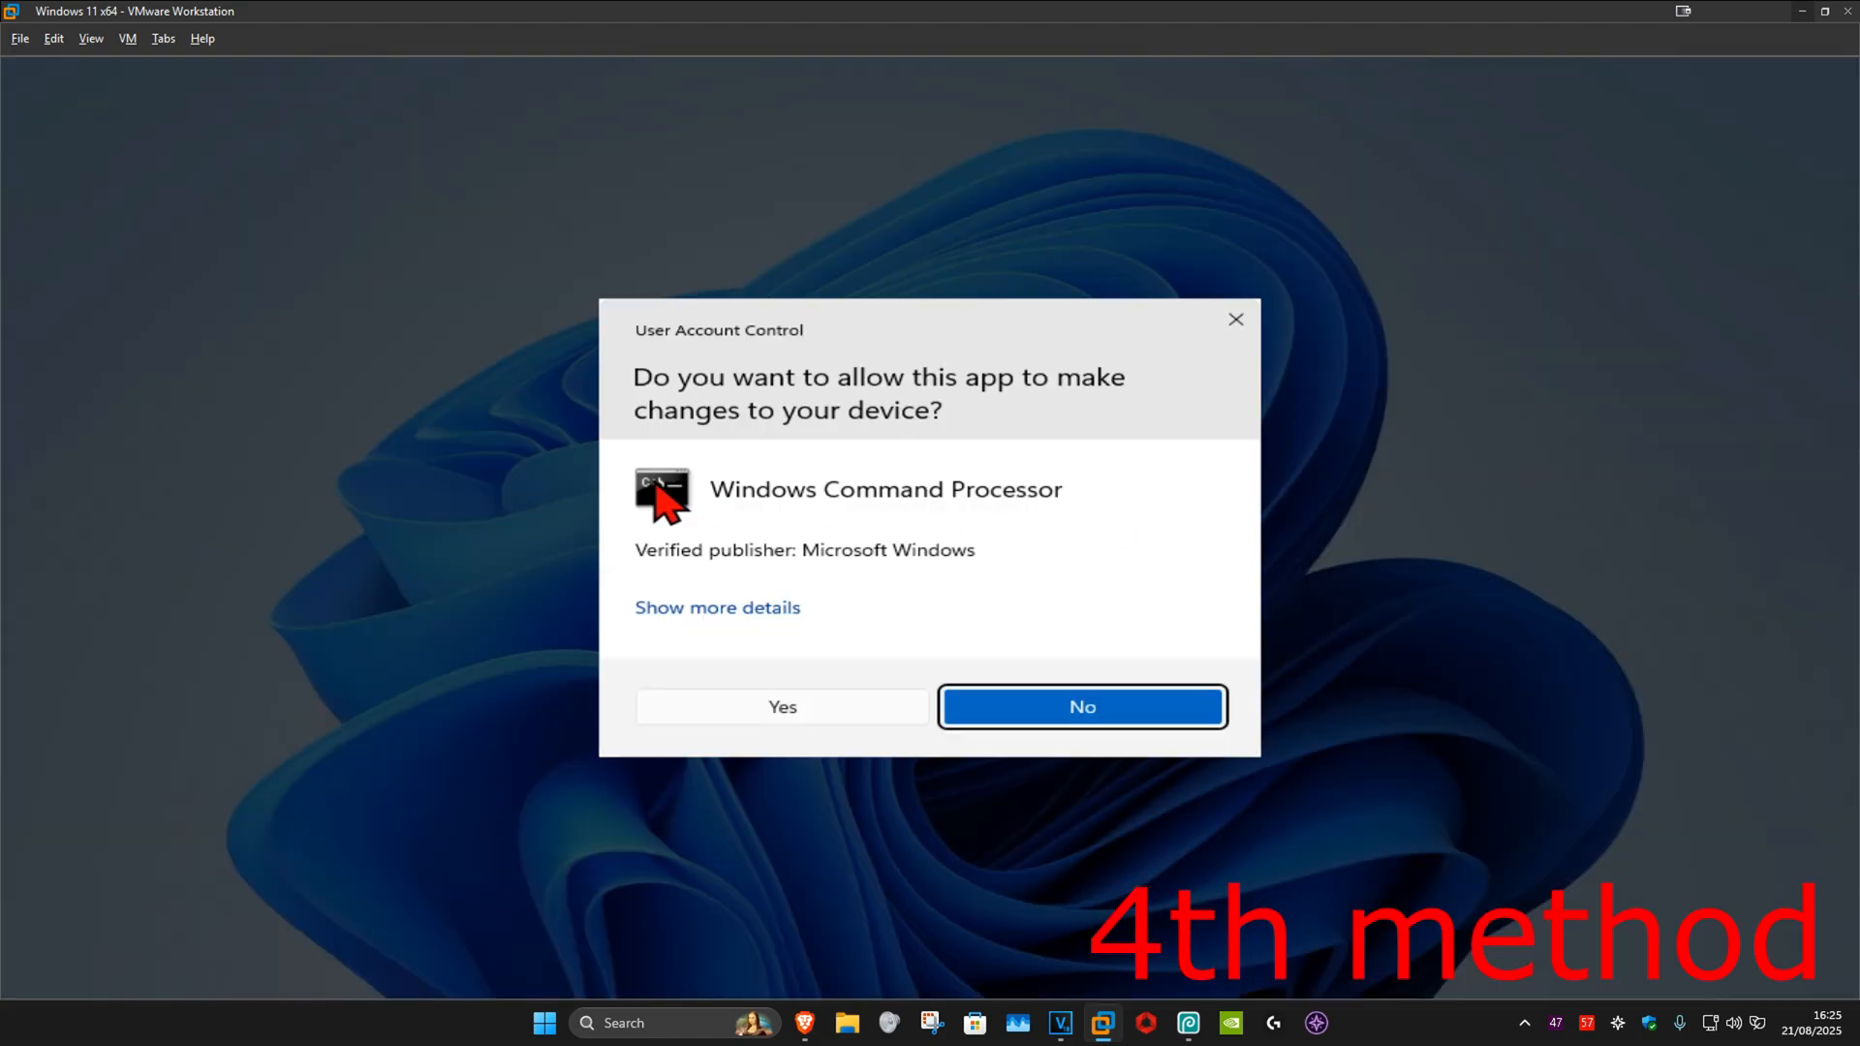
click(1081, 705)
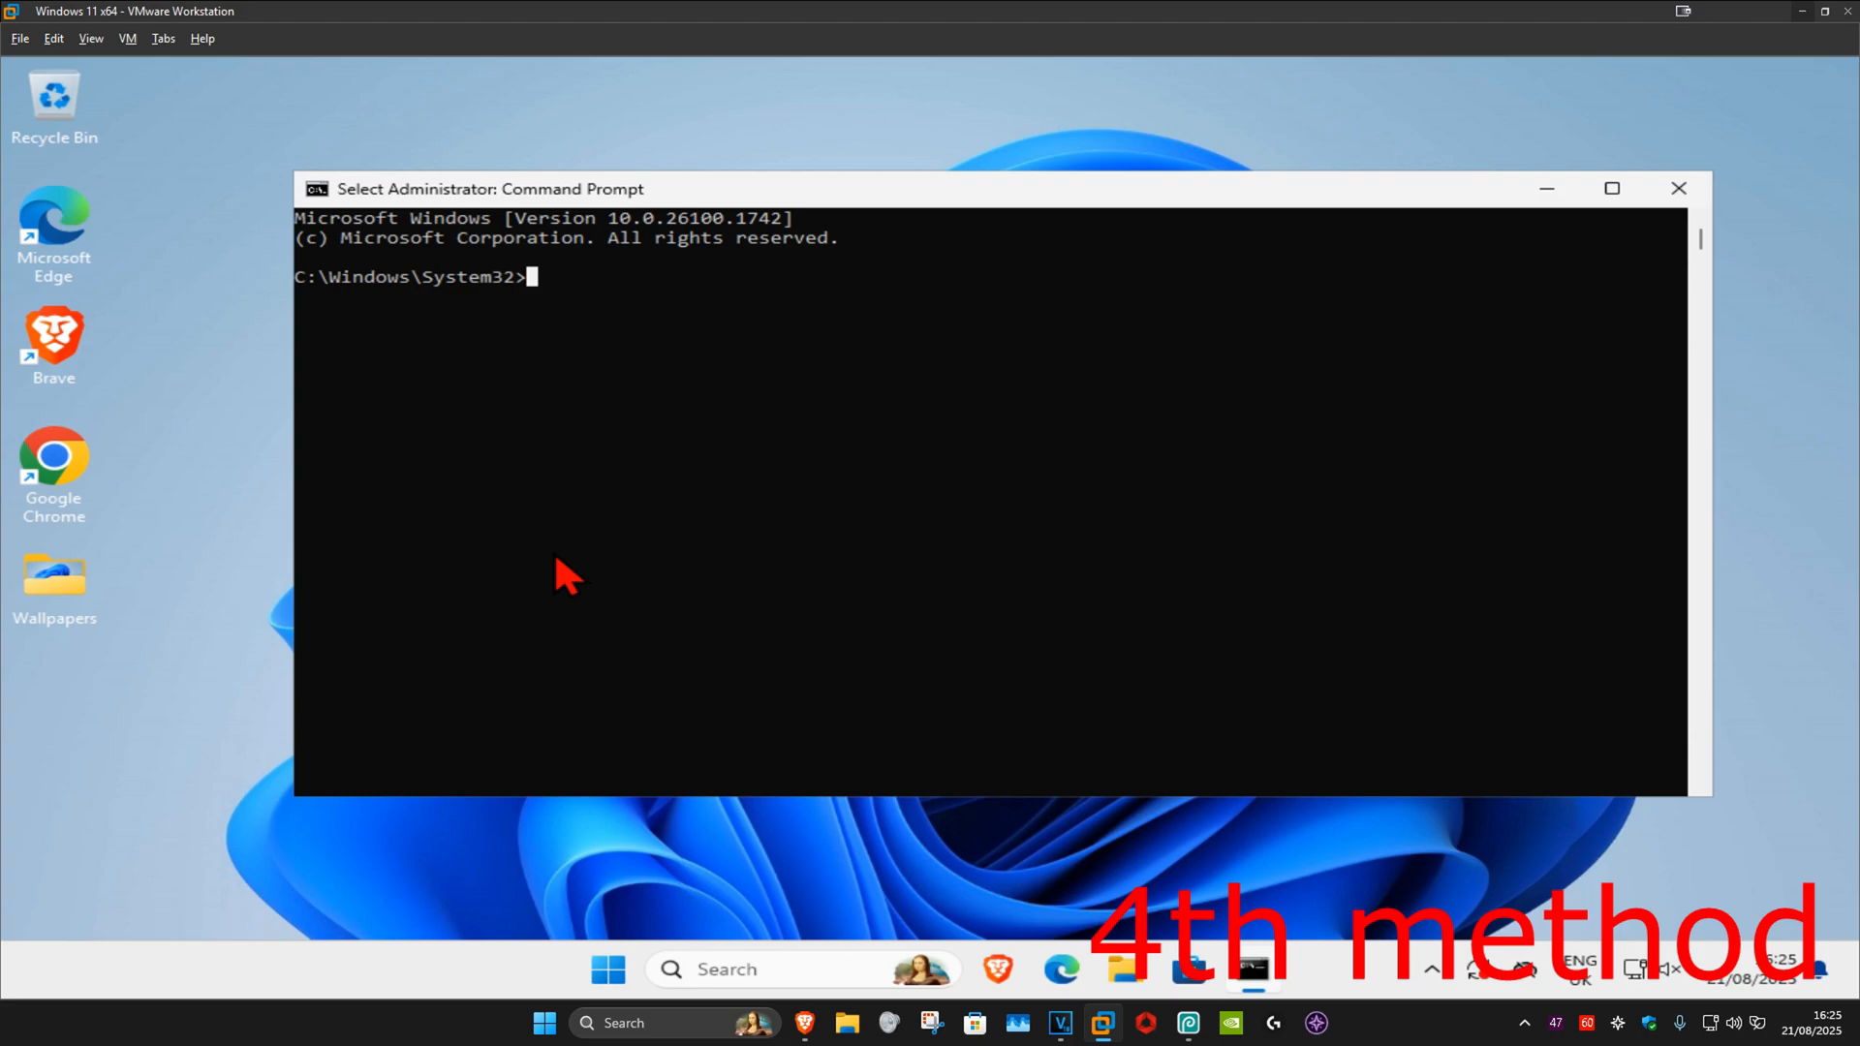
Step: Run 'ipconfig /flushdns' and 'netsh winsock reset' to clear DNS cache and reset Winsock
text(ipconfig)
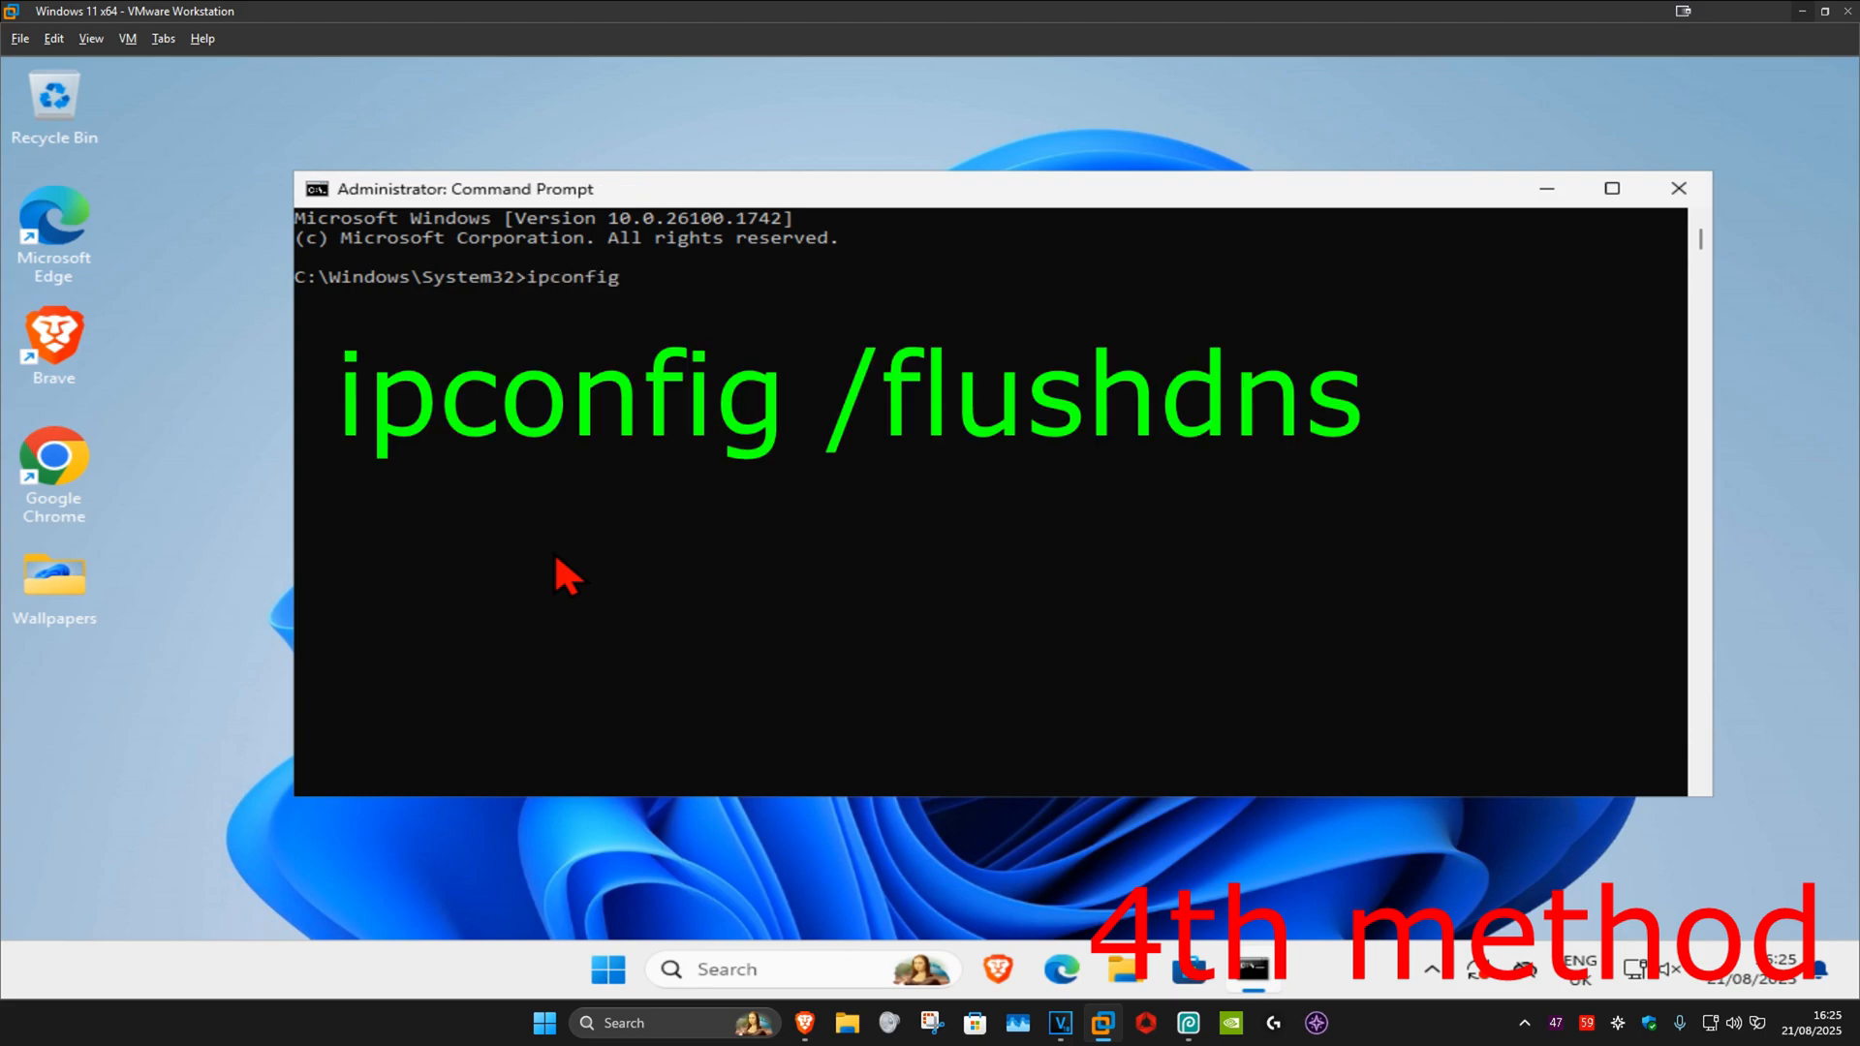
text(/flushdns)
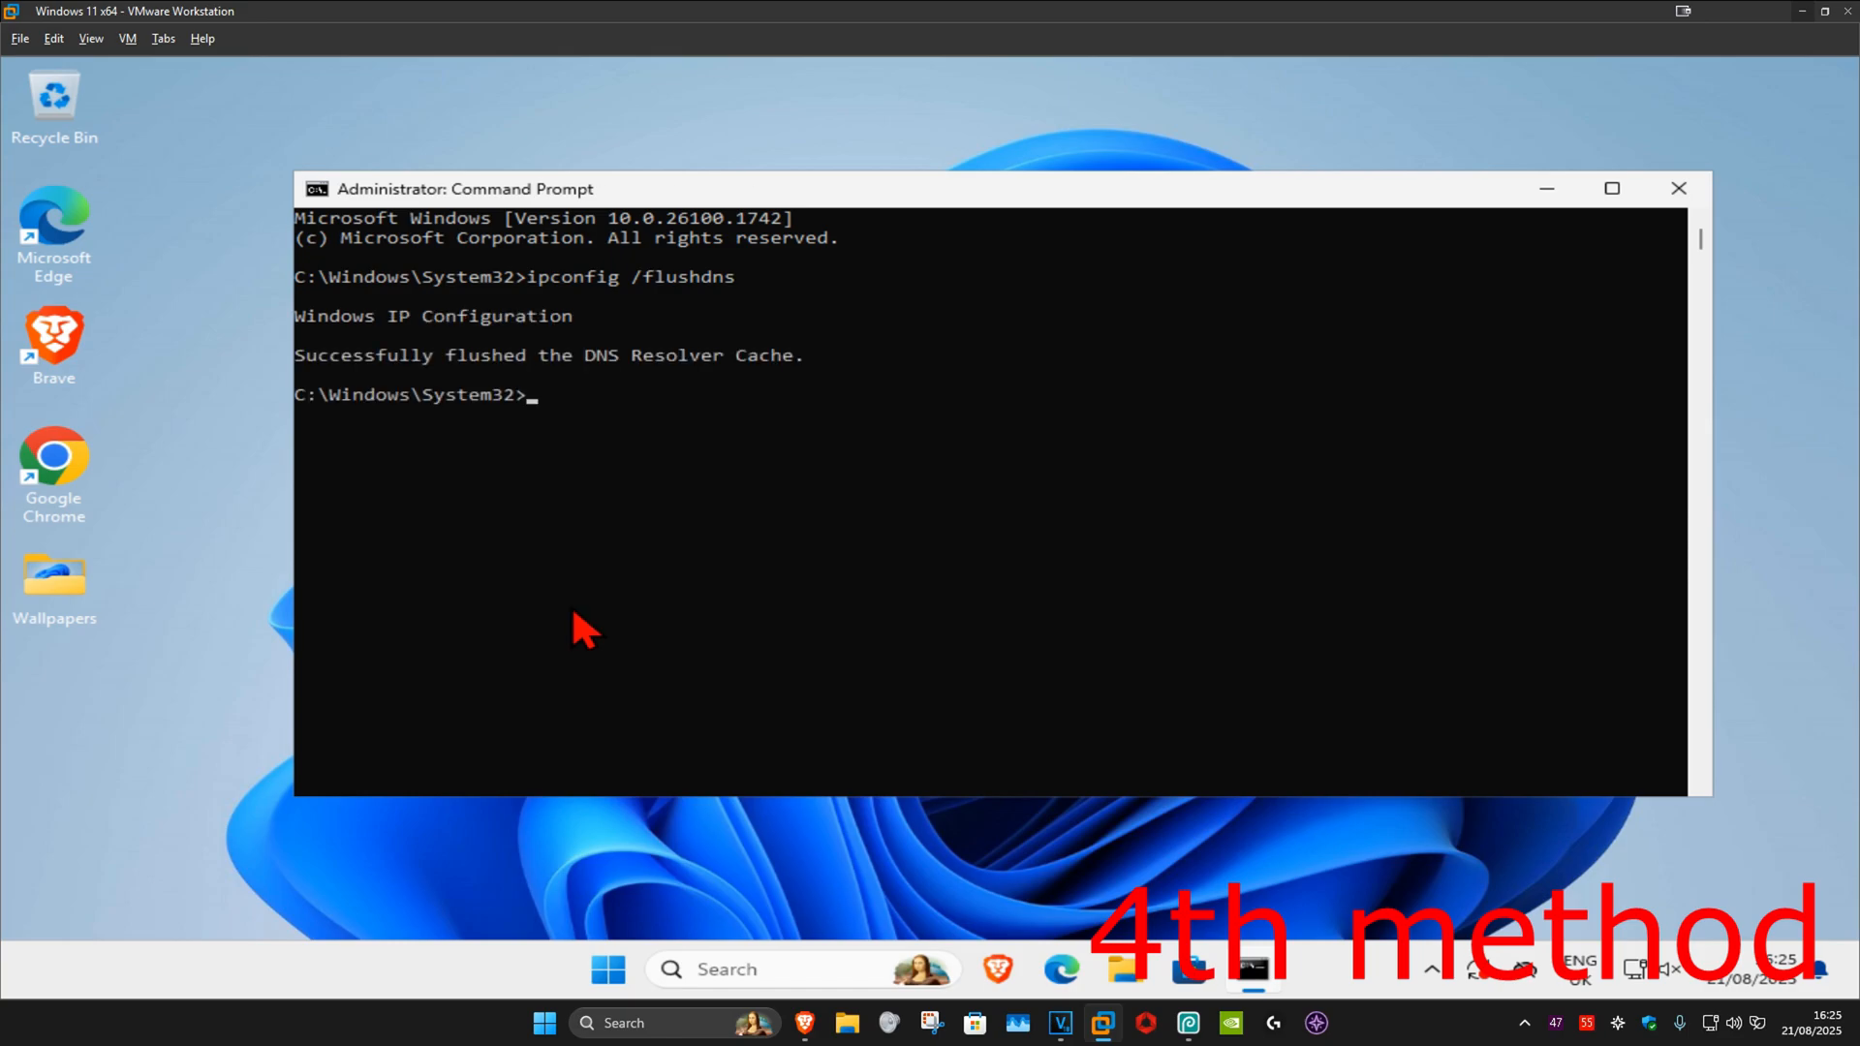
text(netsh winsock)
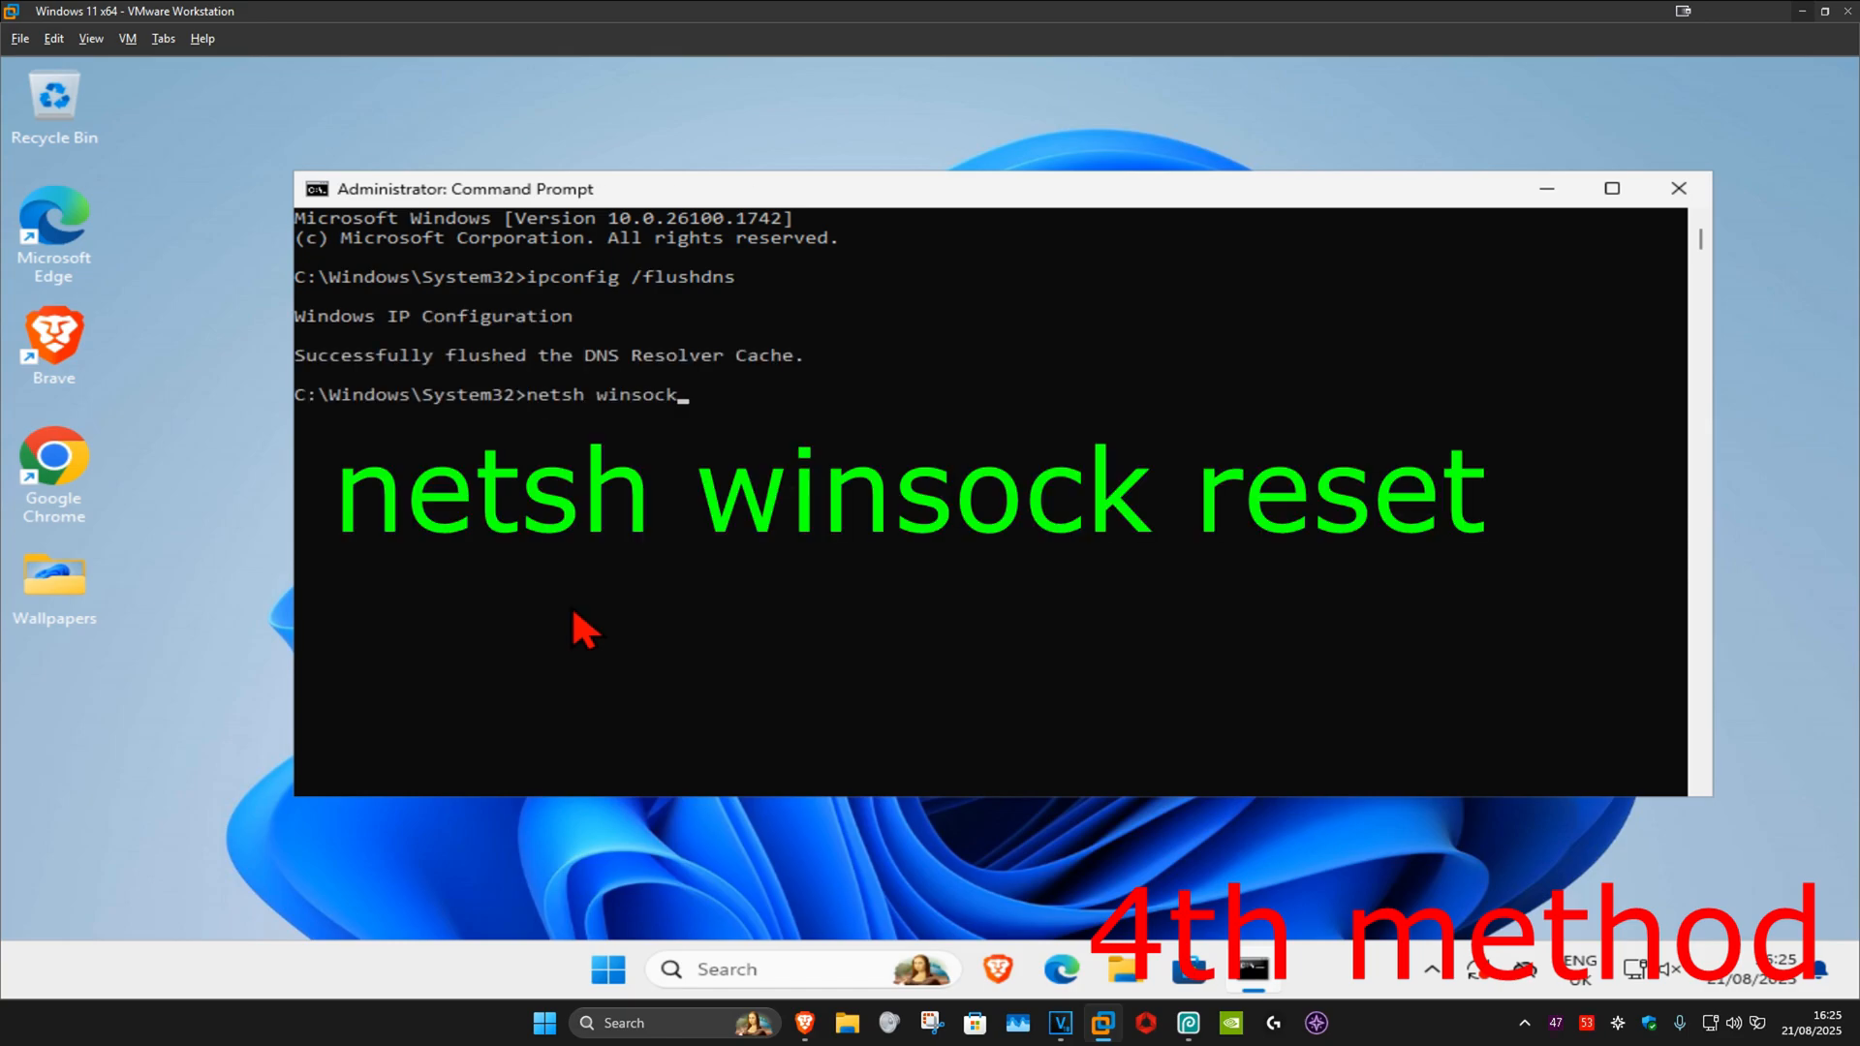
text(reset)
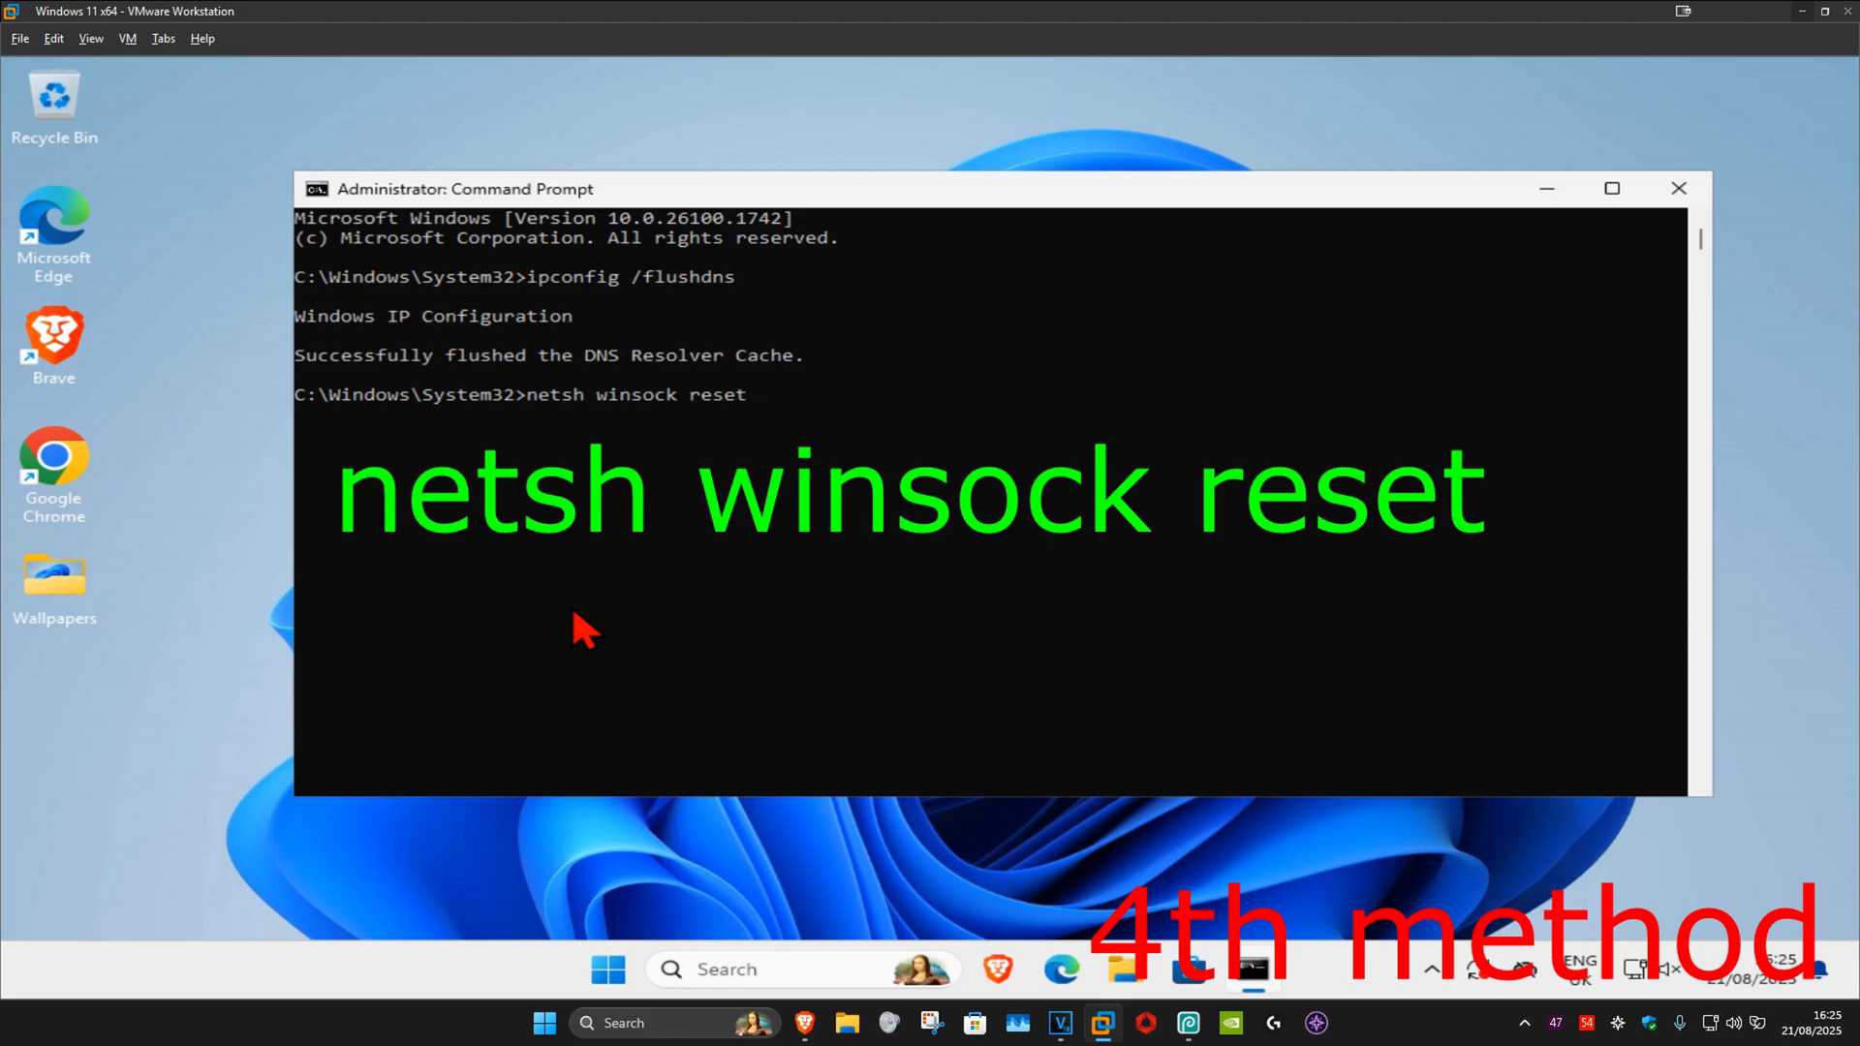
key(enter)
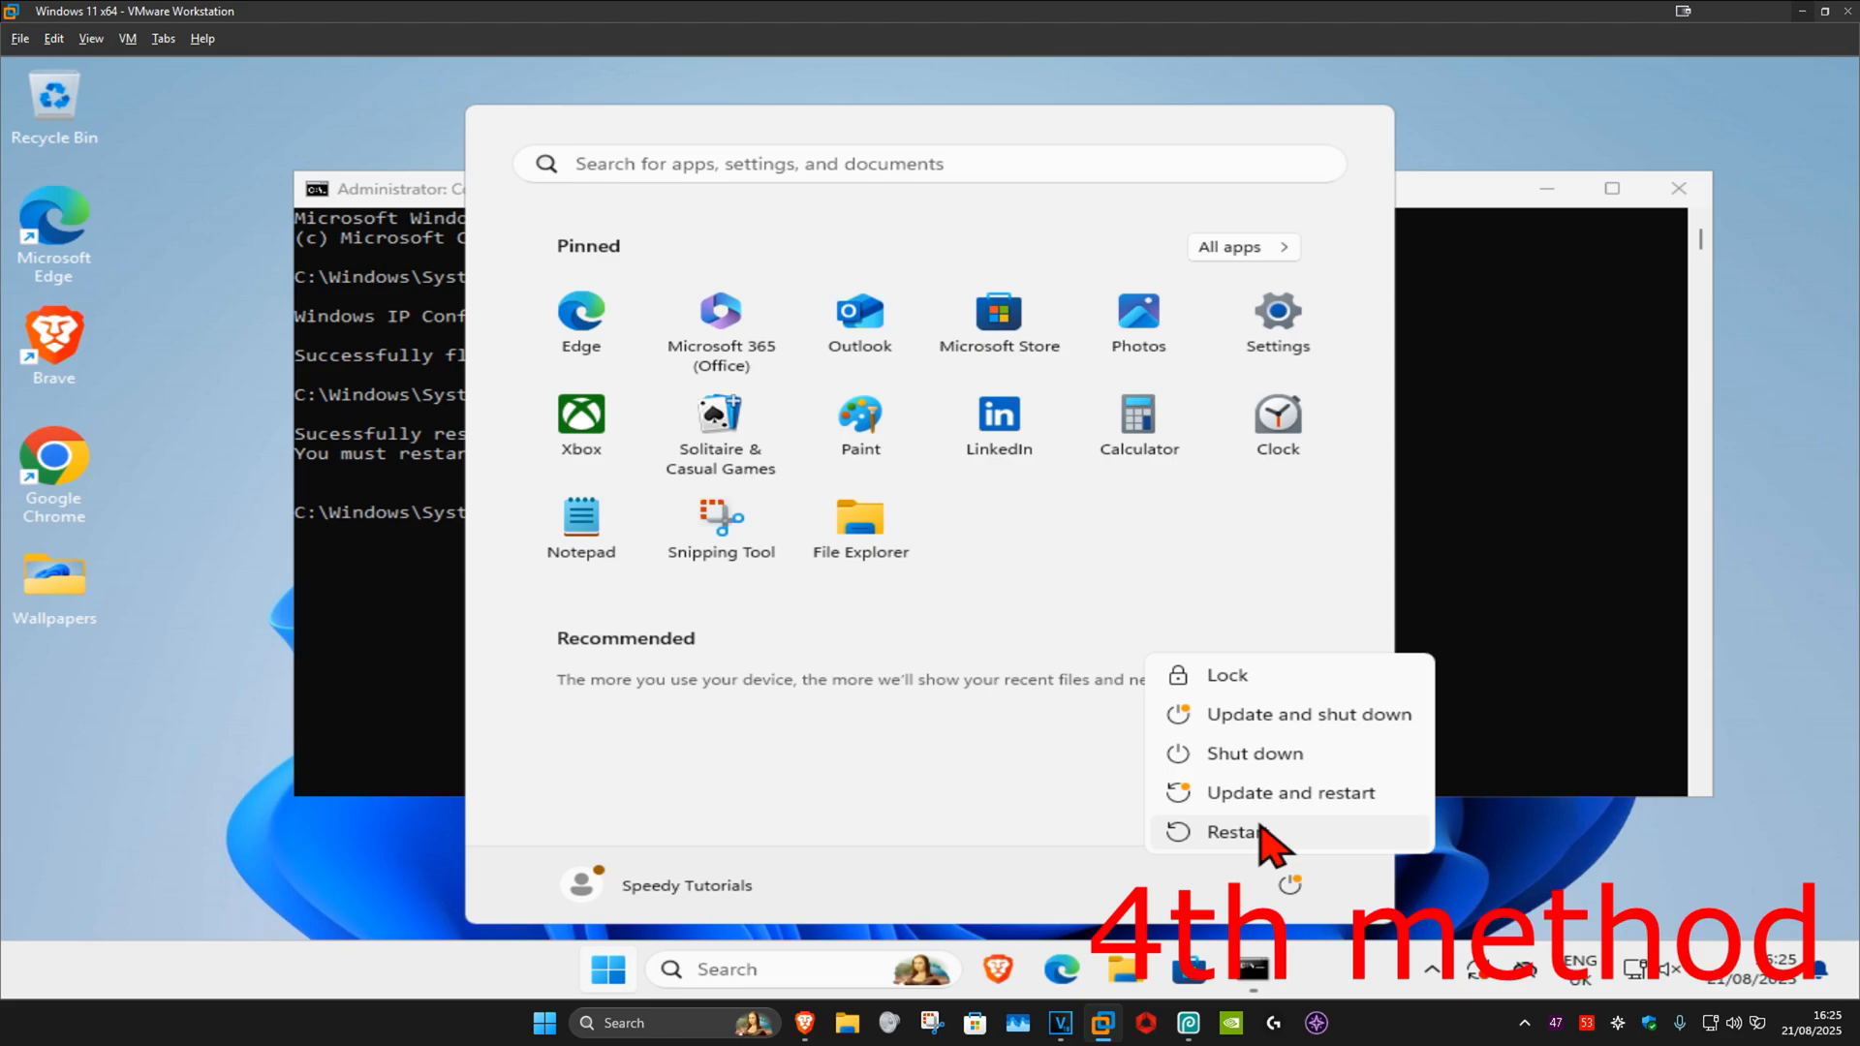
Step: Restart the PC from the Start menu power options
click(1240, 831)
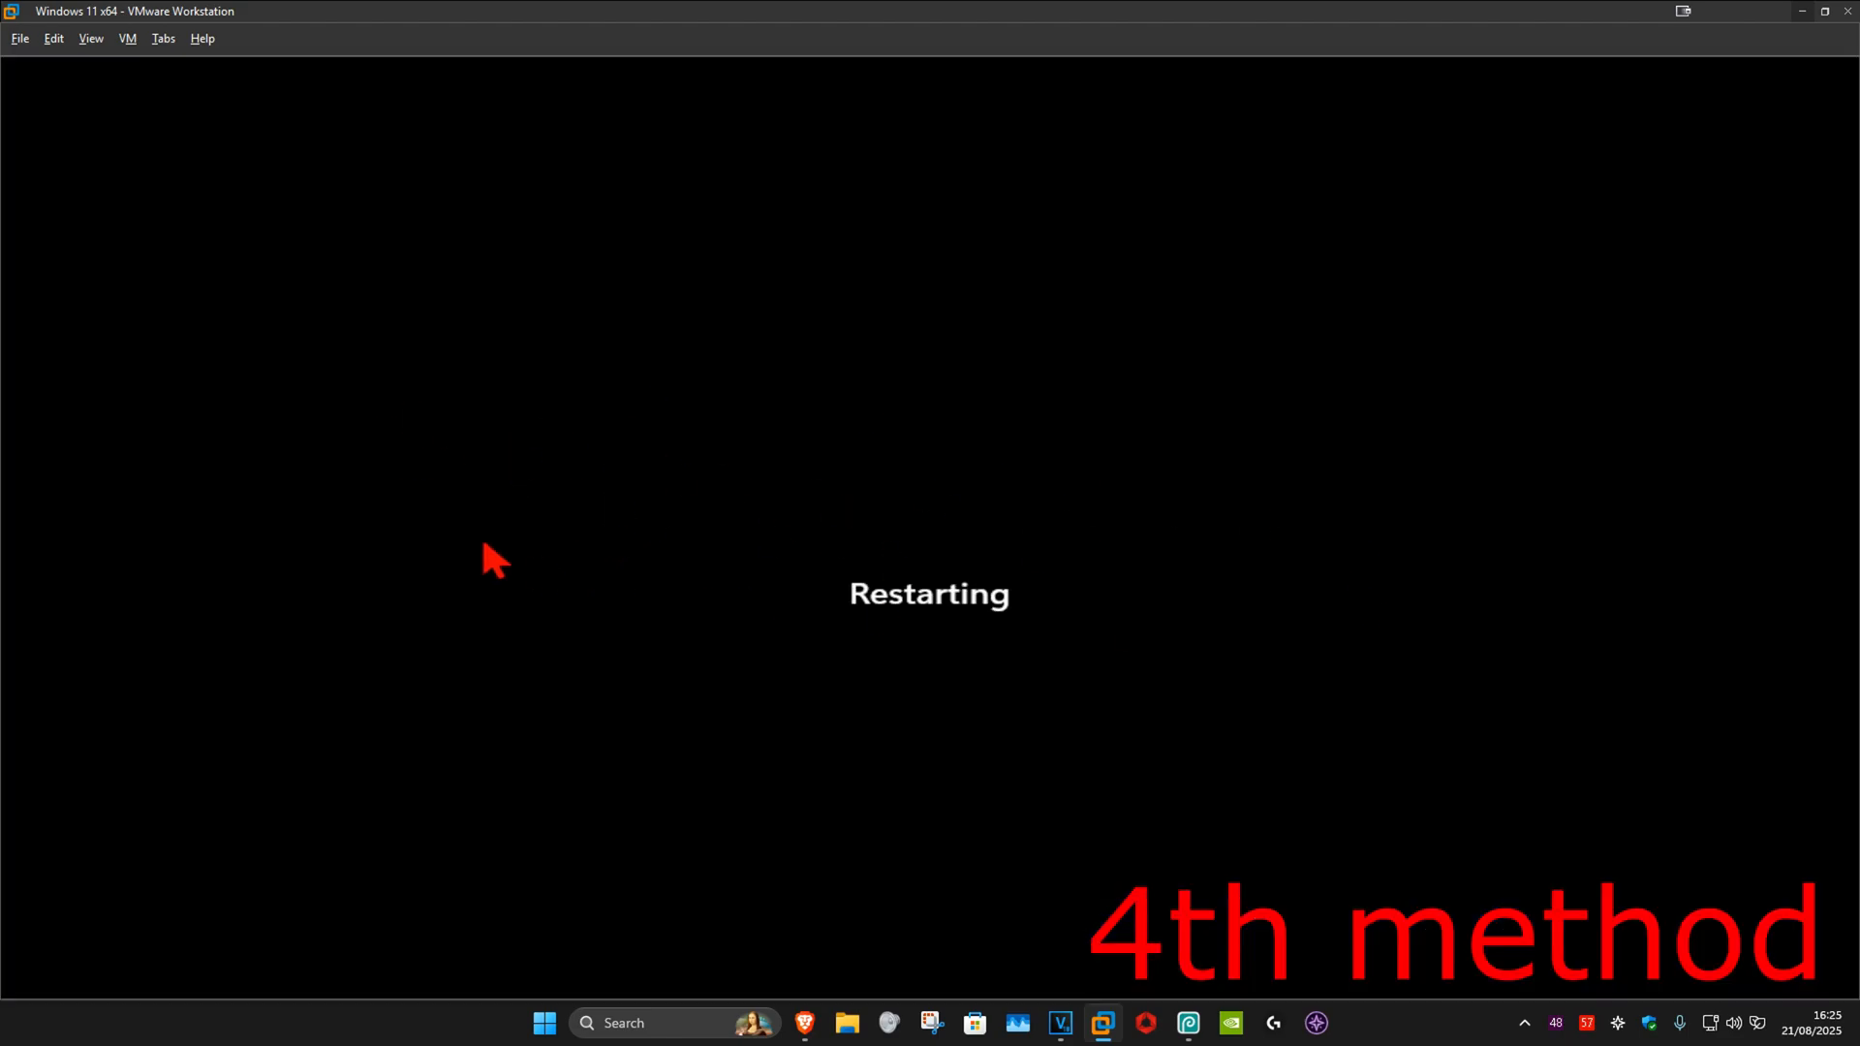